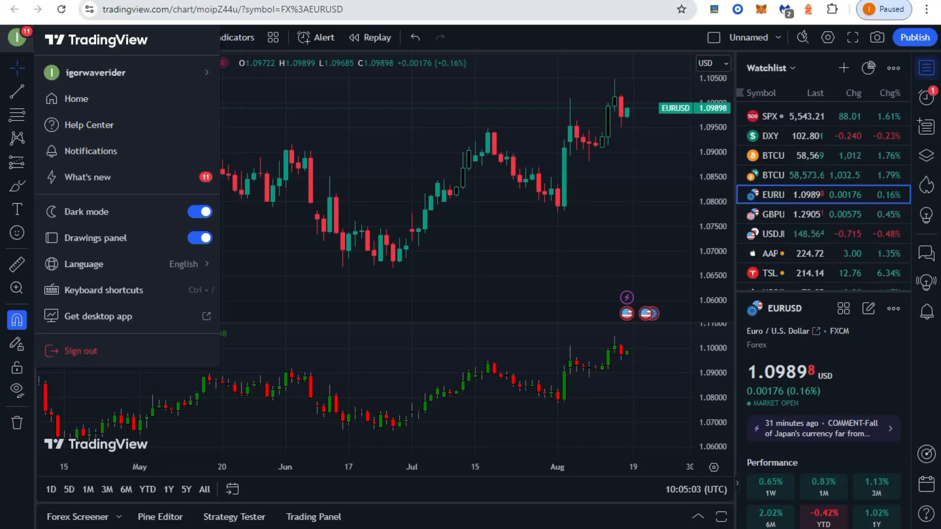
- Toggle MetaTrader 5 dark mode off and then back on
click(222, 9)
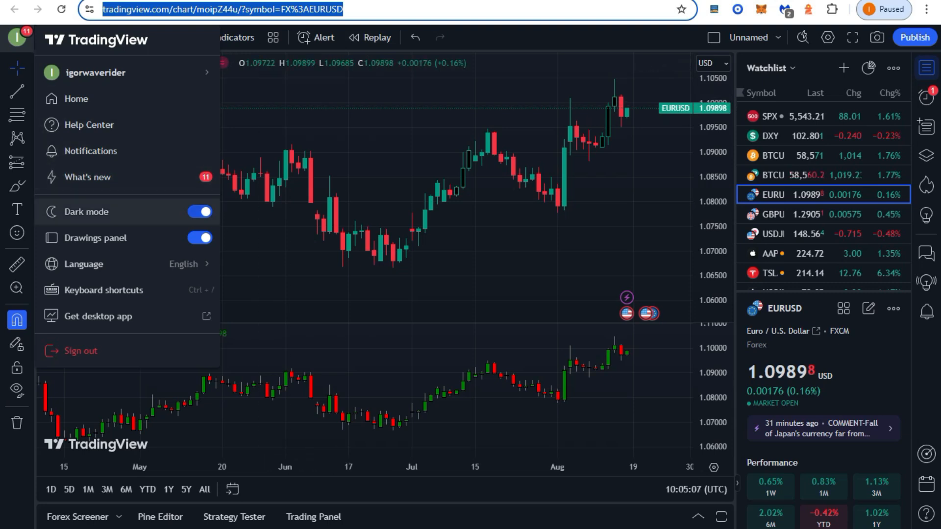
click(198, 212)
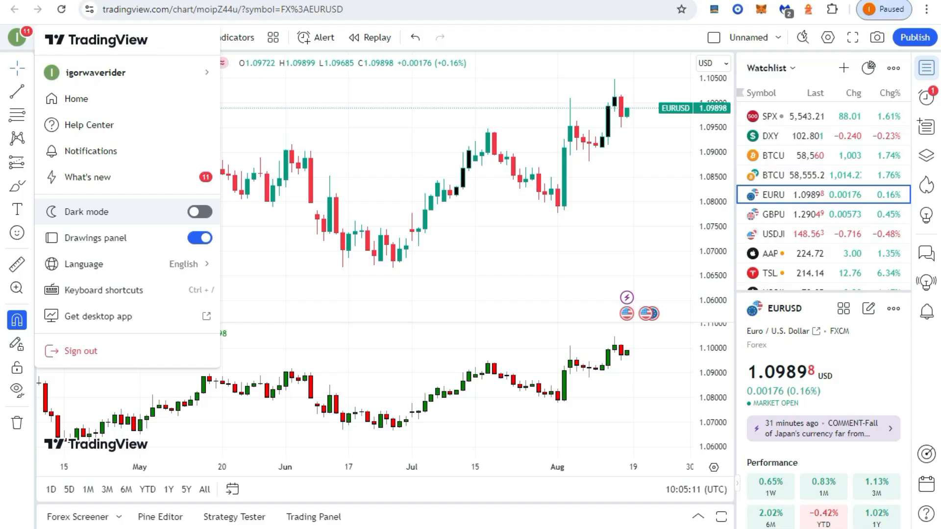
click(120, 72)
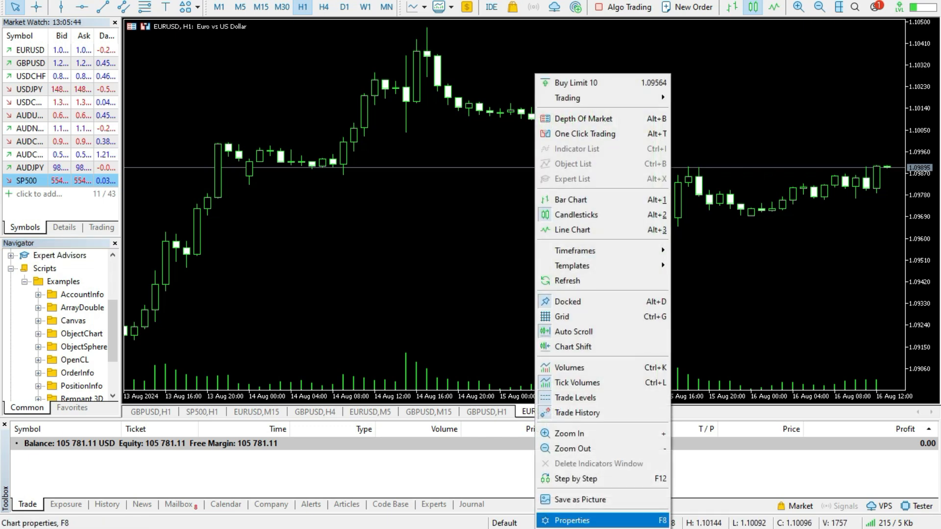
- Open the EURUSD chart's Colors properties and the custom background colour picker
click(571, 520)
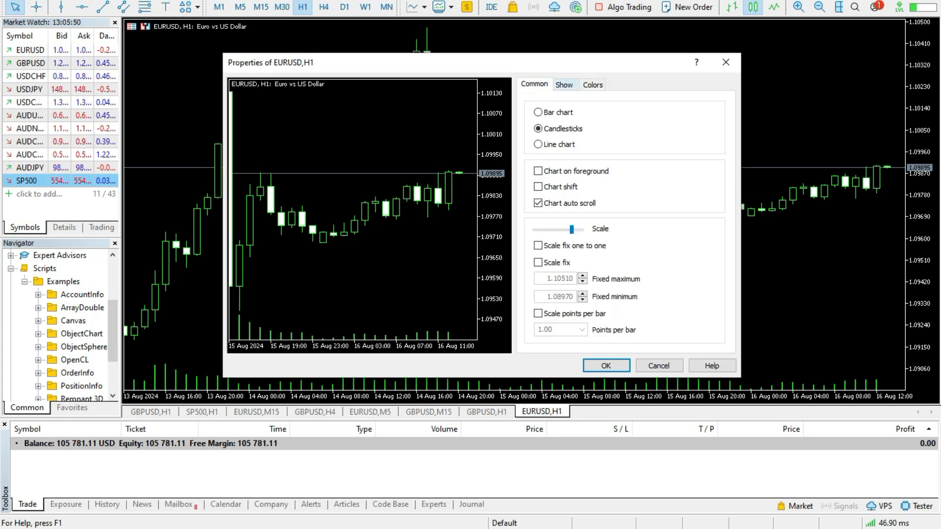
click(592, 84)
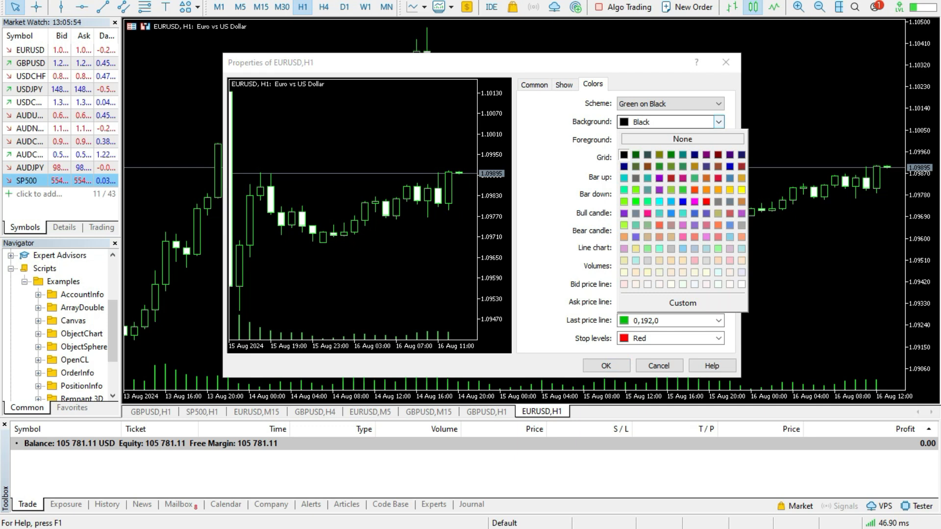
click(681, 303)
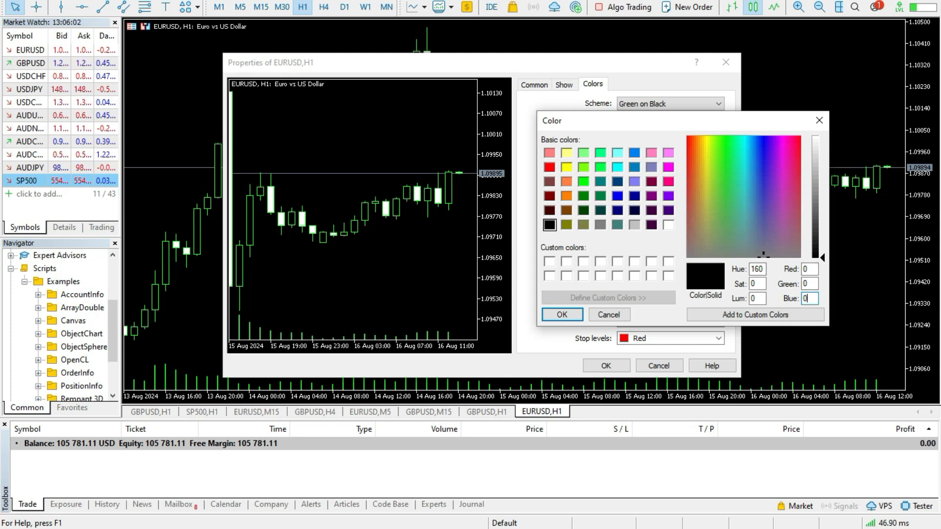
mouse_move(819, 120)
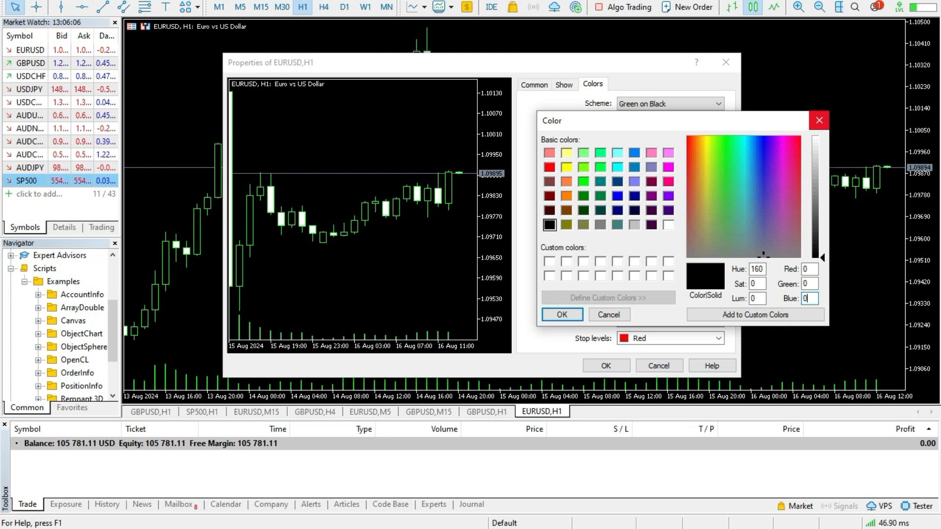
mouse_move(818, 120)
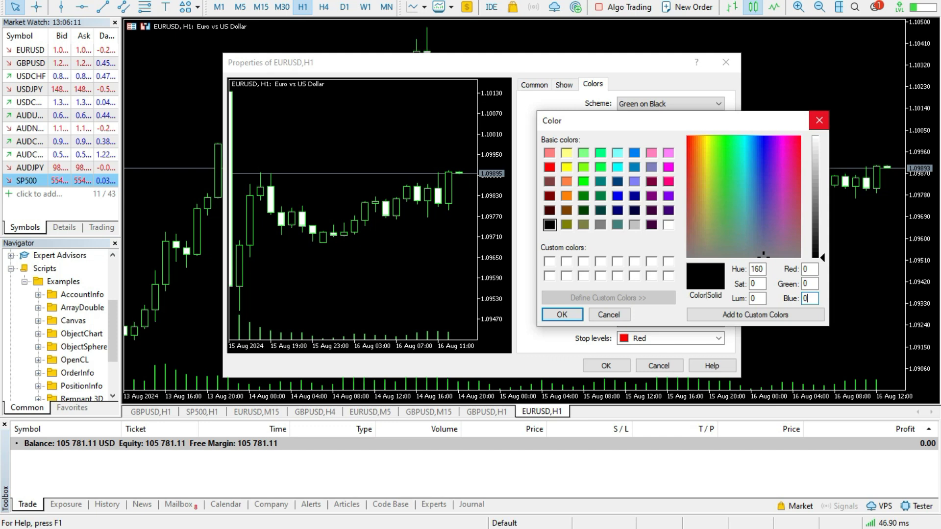
- Close the picker and replace the background with 20,23,39 copied from Notepad
click(561, 315)
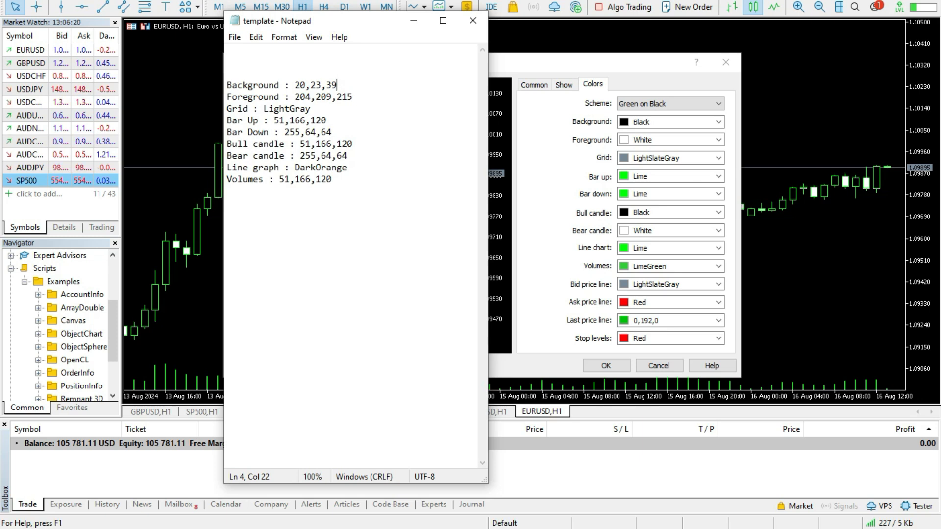
right_click(316, 84)
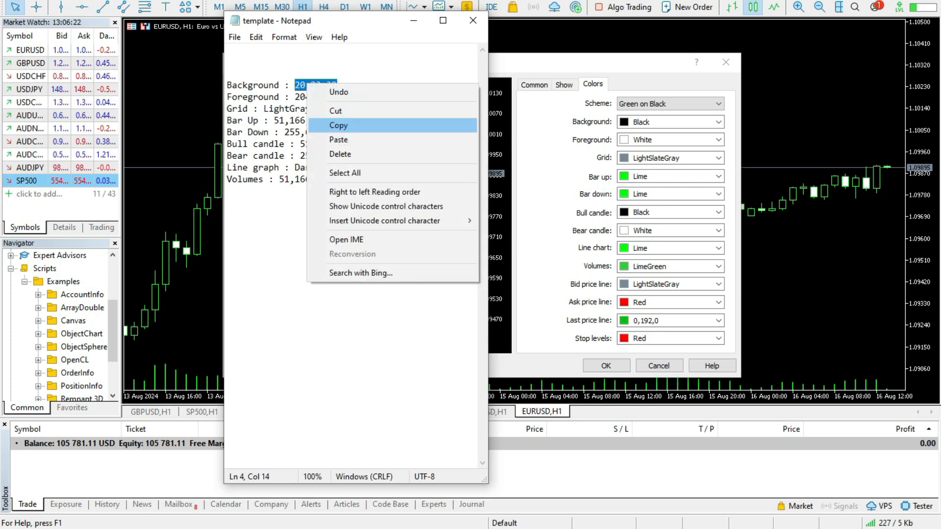
click(339, 125)
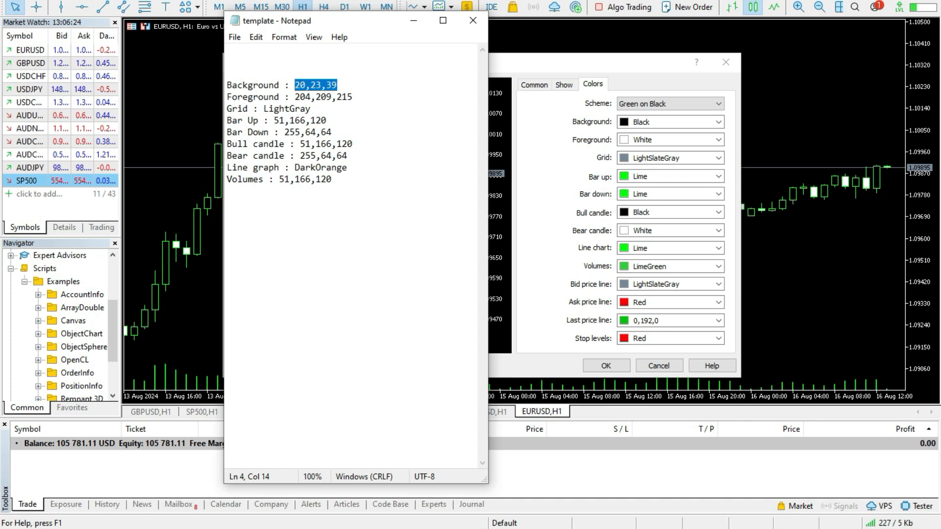
click(473, 20)
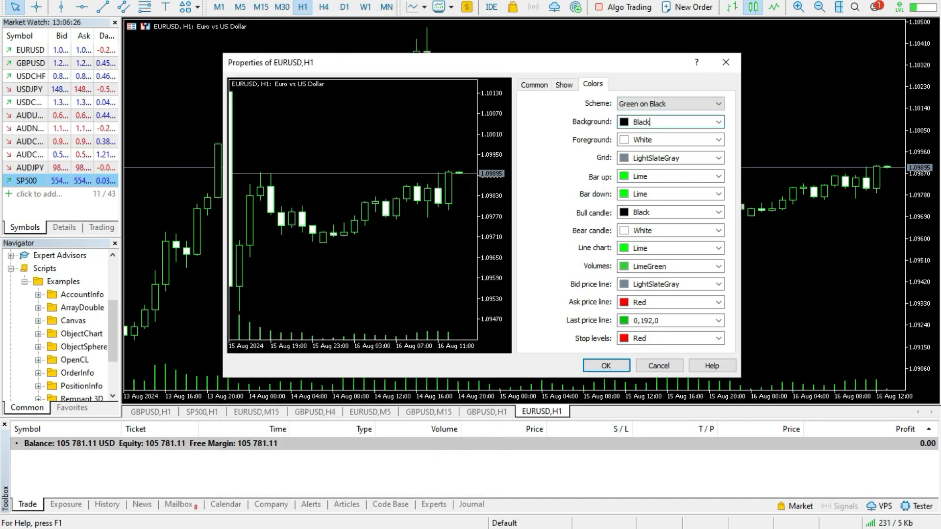
triple_click(664, 122)
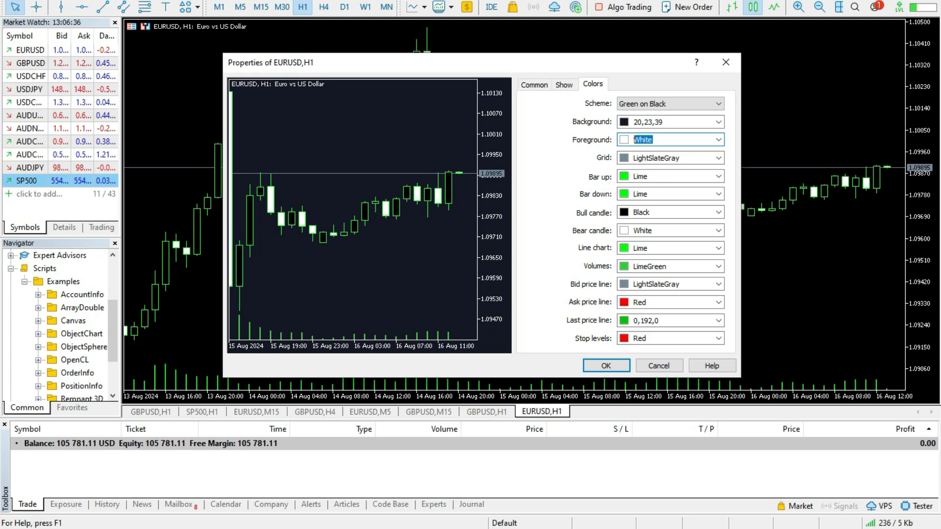
- Copy foreground 204,209,215 from Notepad and select the grid value for LightGray
click(717, 140)
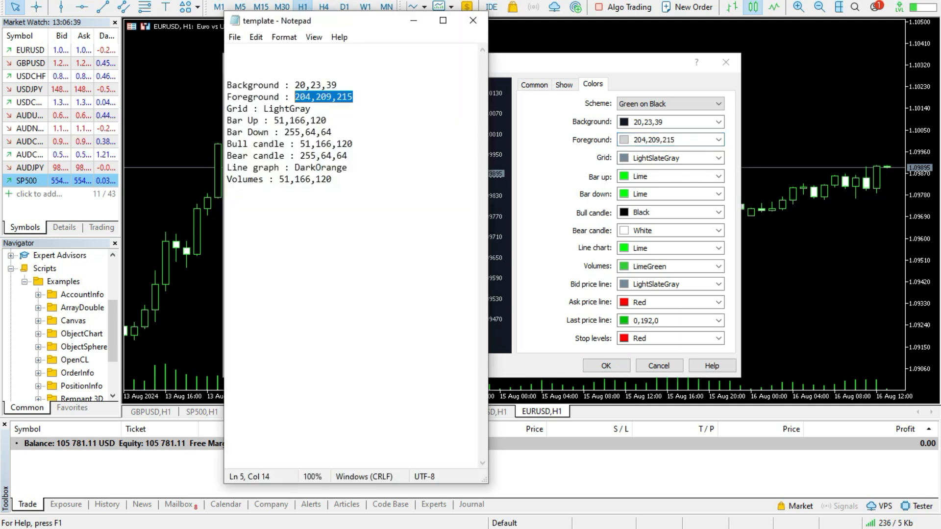
double_click(286, 109)
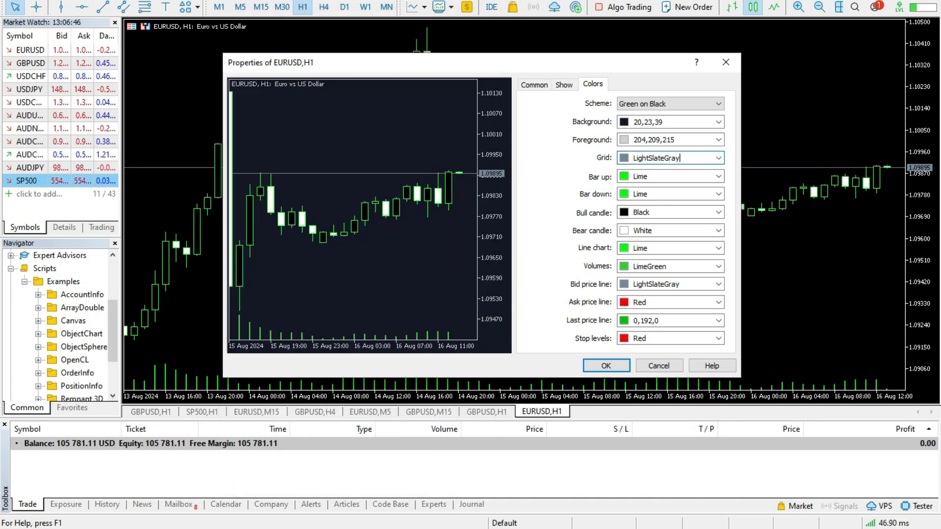
click(668, 158)
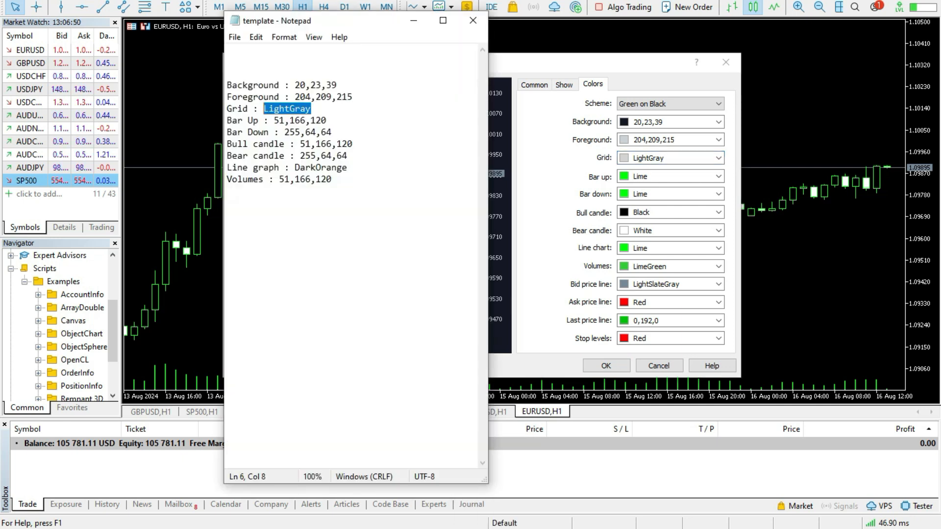
- Fill bar and candle colours with 51,166,120 and 255,64,64, and line chart DarkOrange
double_click(299, 120)
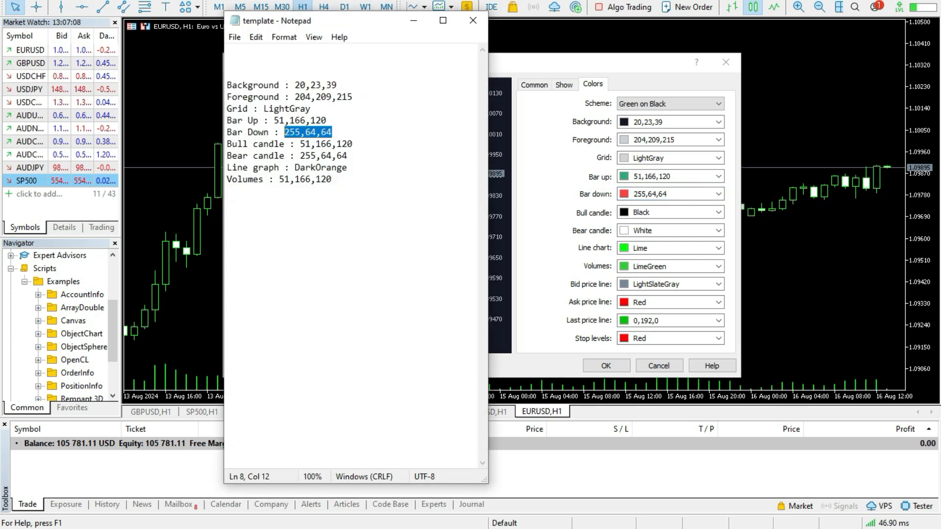
right_click(327, 144)
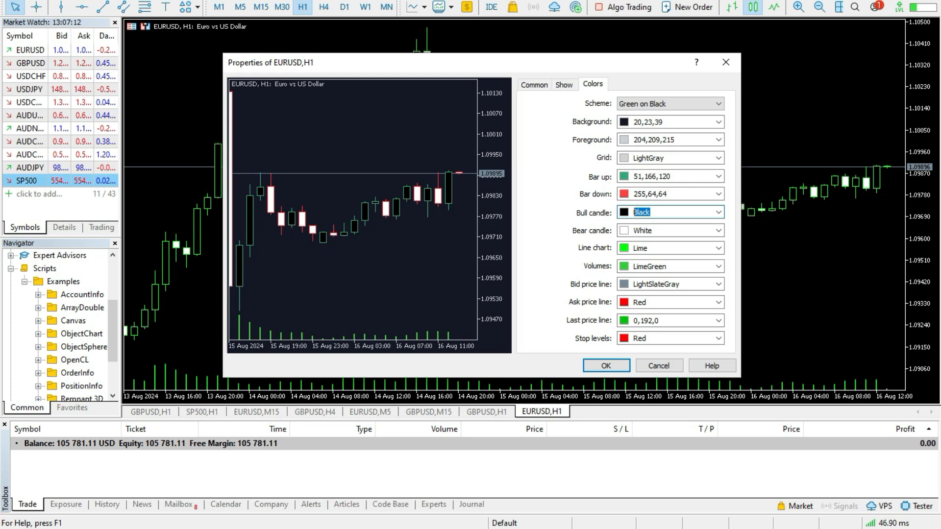
click(669, 212)
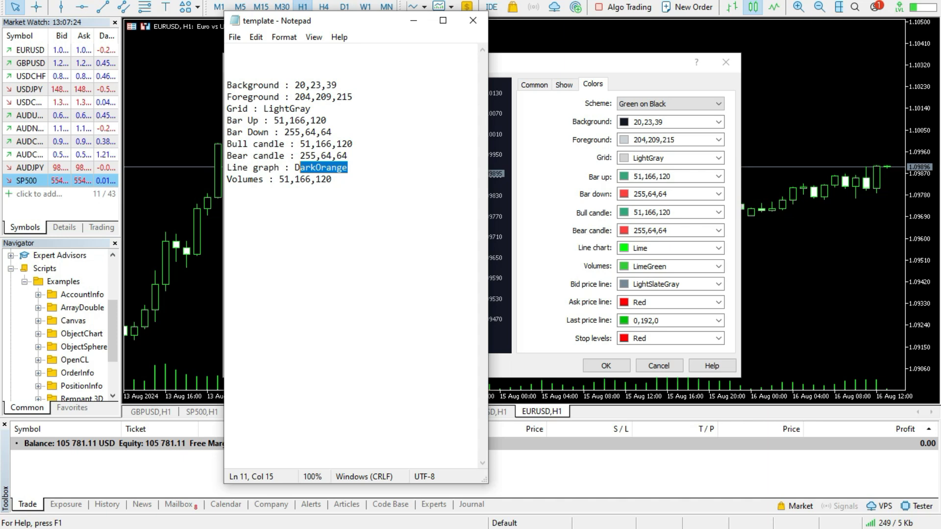
right_click(321, 167)
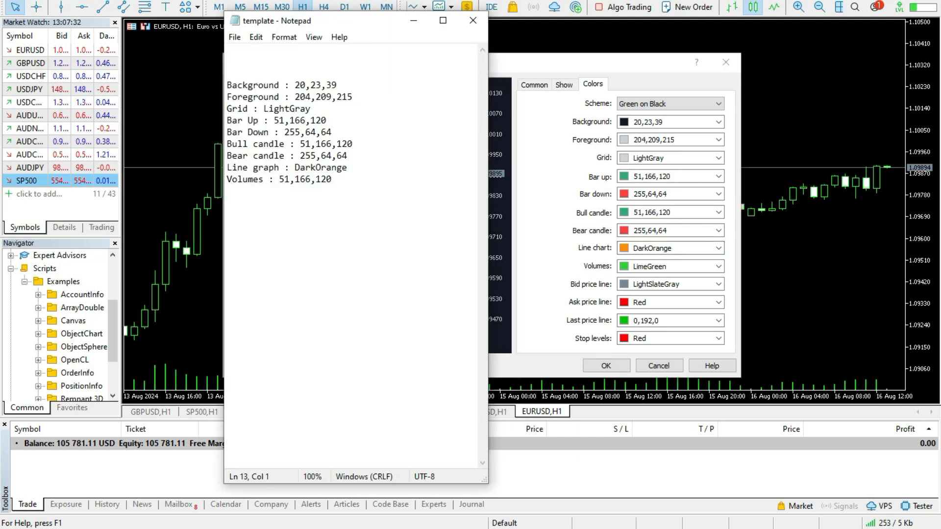
- Set Volumes to 51,166,120 and apply the new EURUSD chart colours
double_click(305, 179)
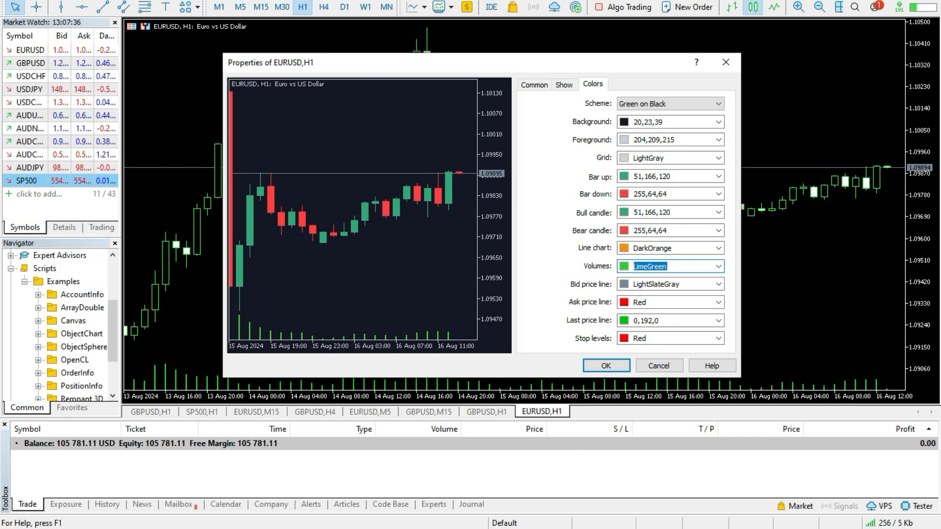
click(666, 266)
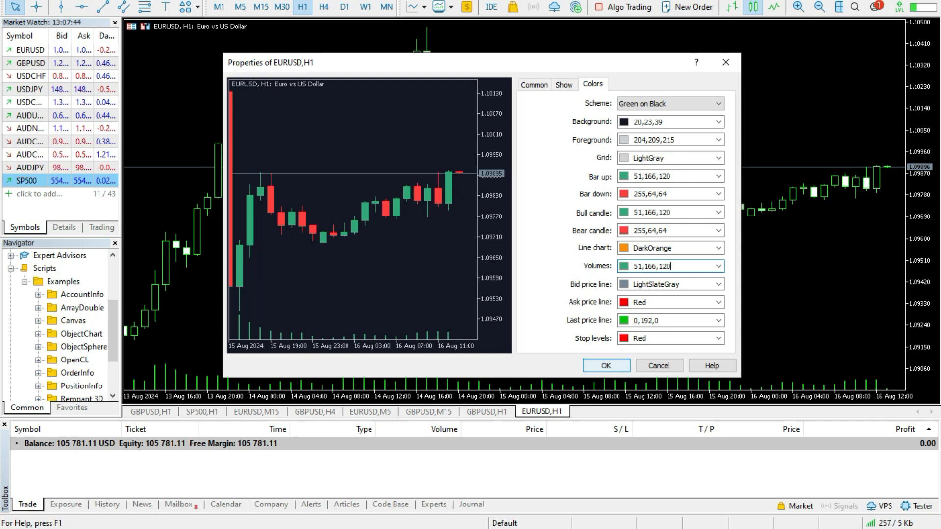
click(606, 365)
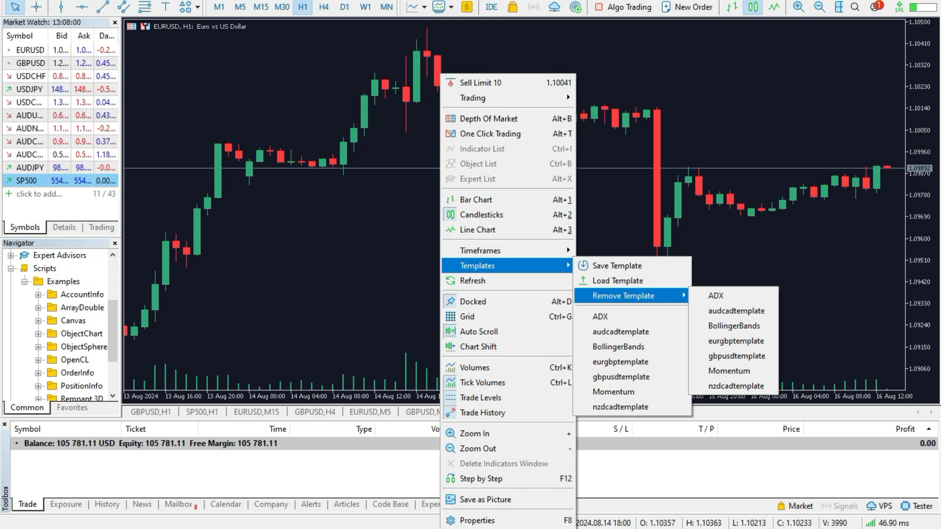
- Save the recoloured chart as a template named TradingViewDark
click(617, 265)
text(T)
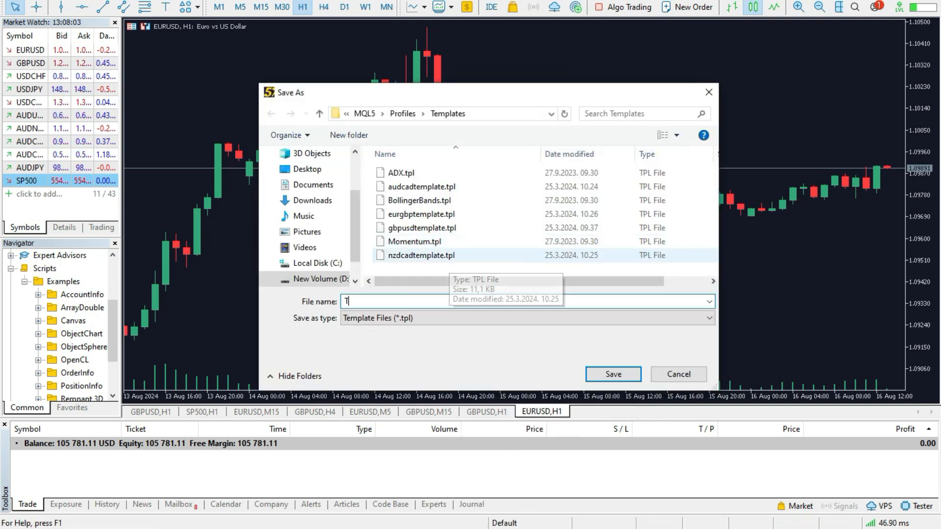
text(rading)
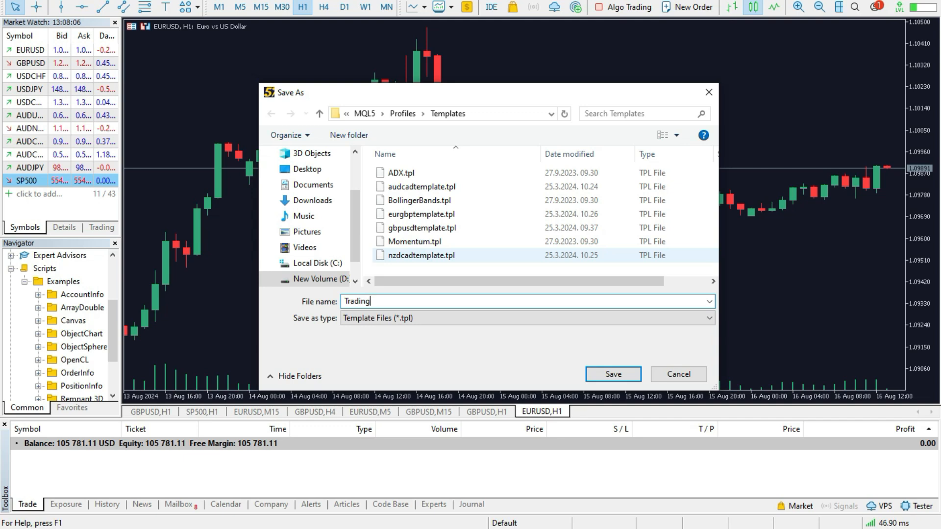
text(View)
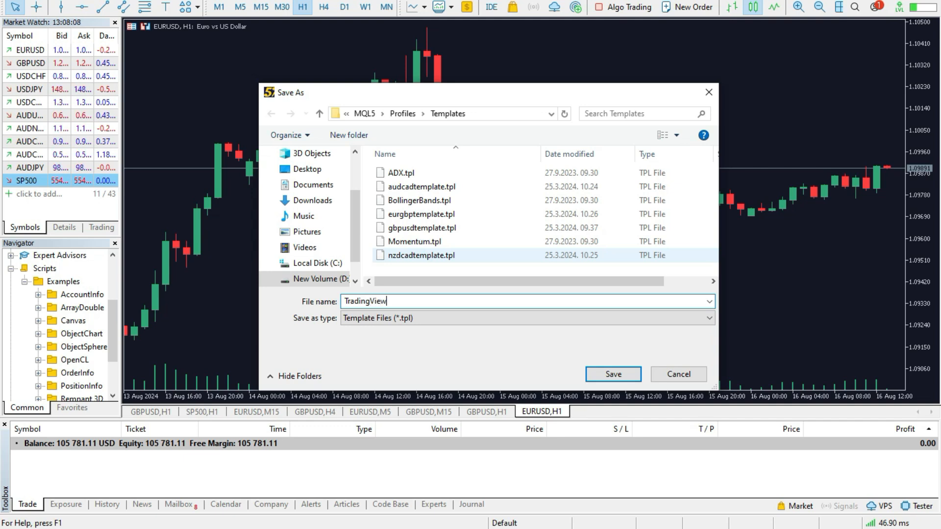
text(Dark)
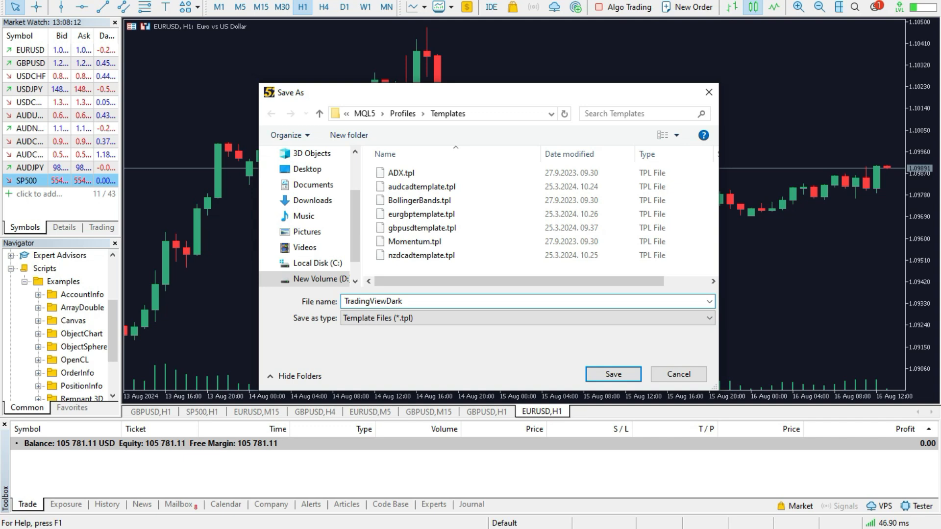
click(611, 374)
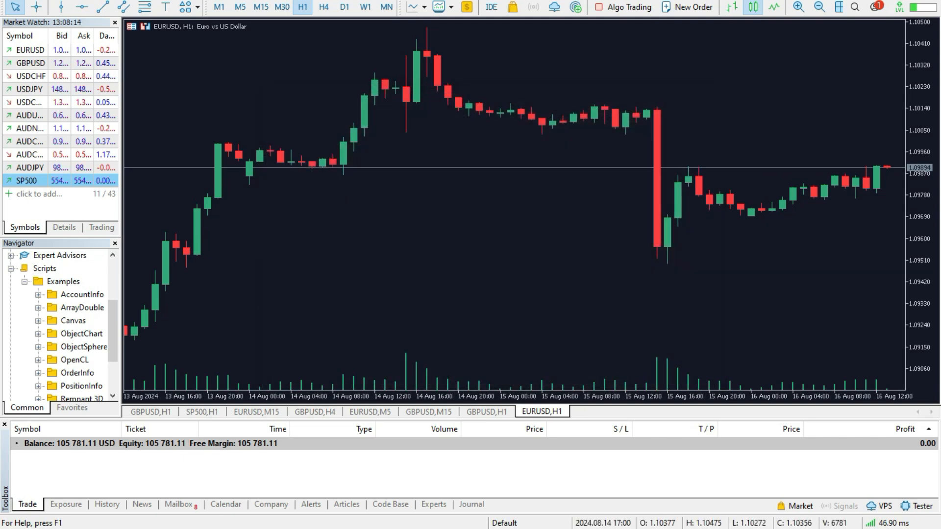